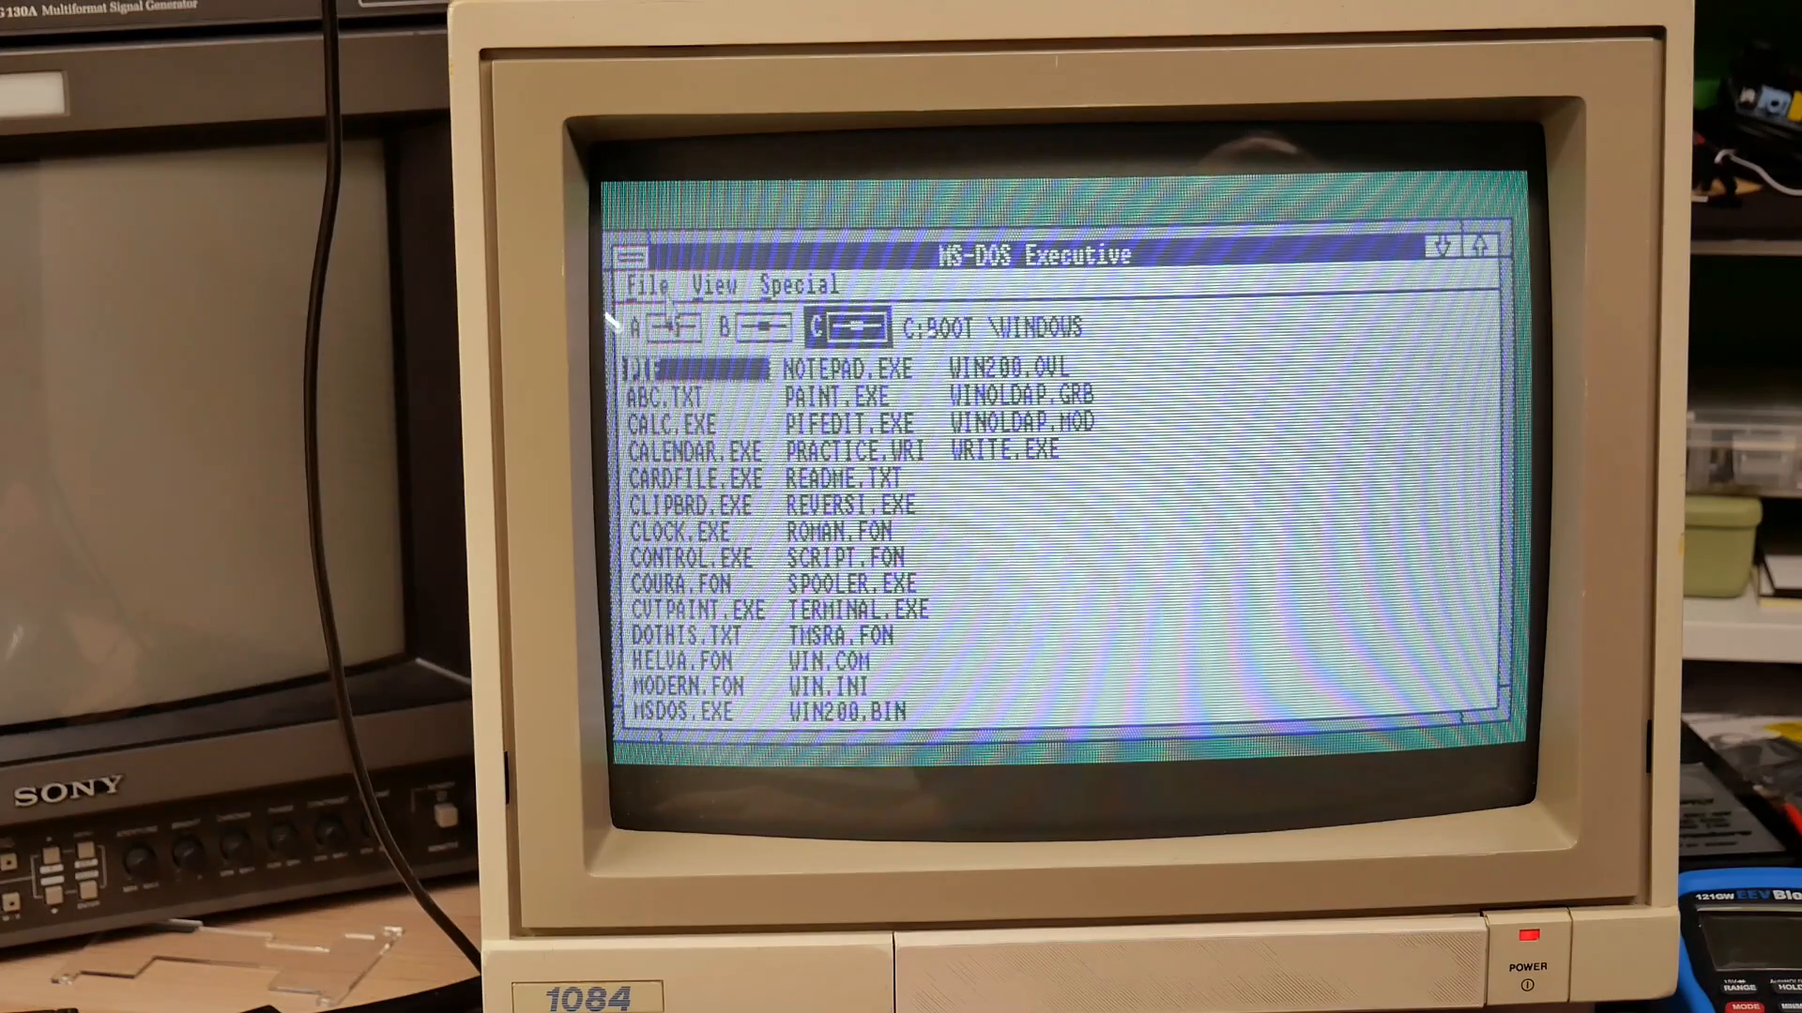
Show the File menu commands (Run, Copy, Delete, Rename) over the C:\WINDOWS listing.
{"action": "left_click", "coordinate": [649, 285]}
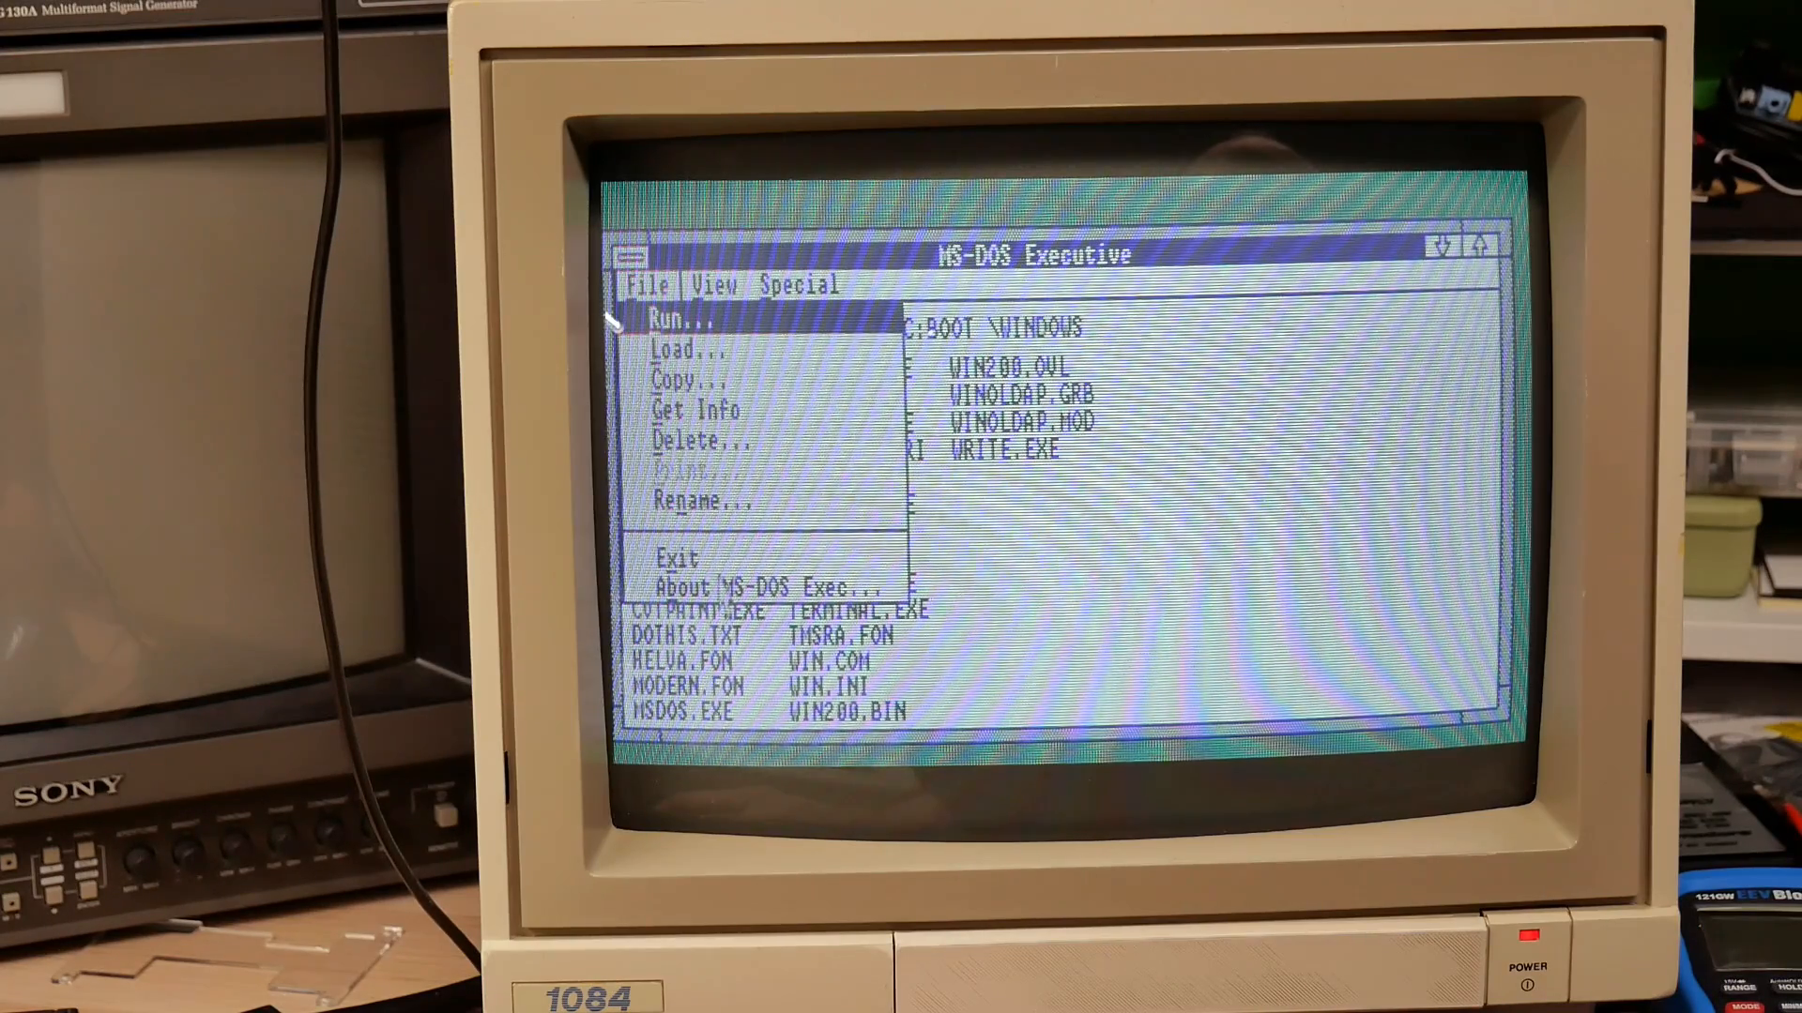